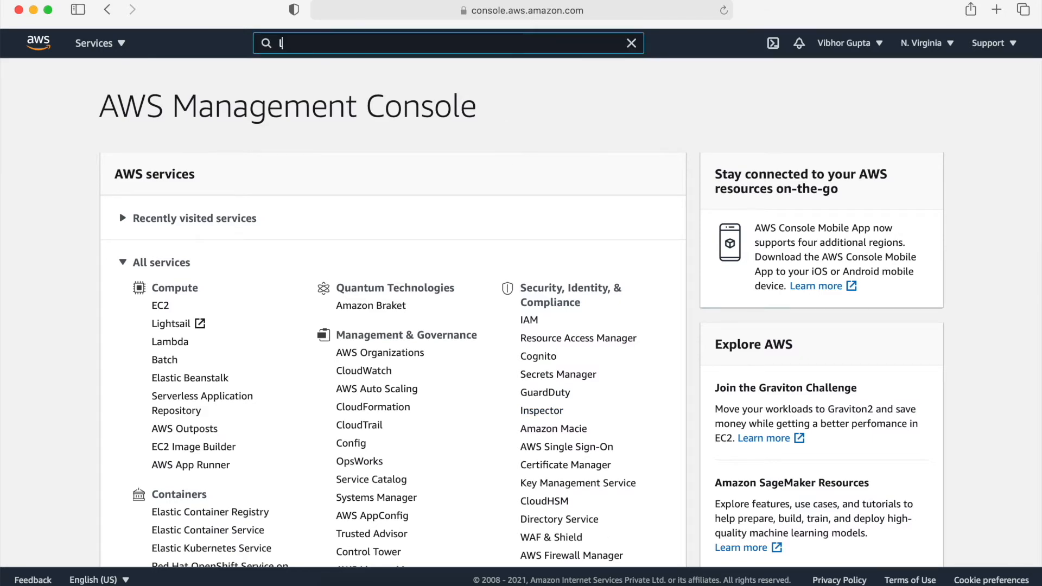
Search the console for 'lightsail' and open the Lightsail instance creation page.
{"action": "type", "text": "lightsail"}
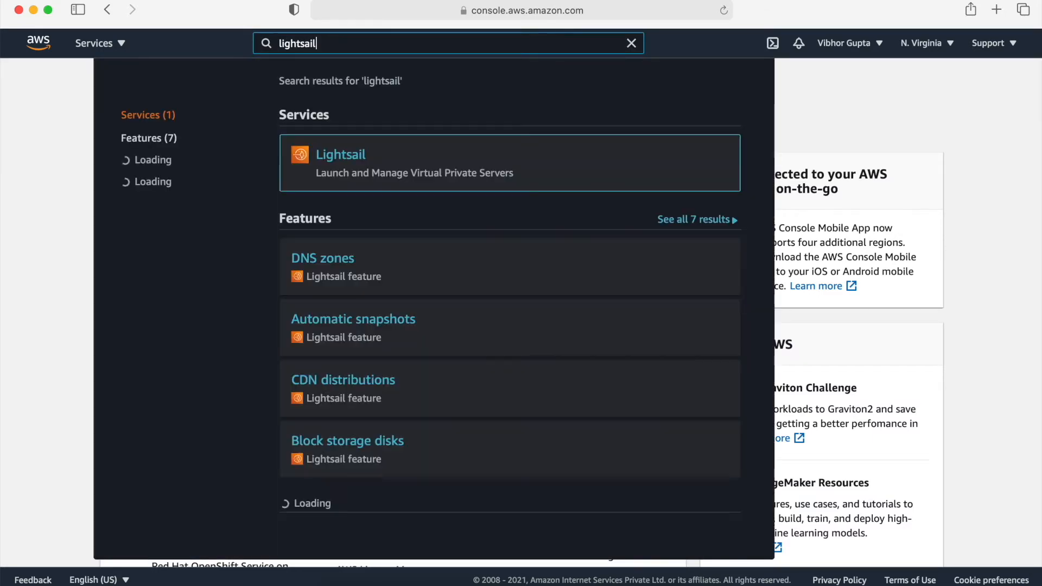
{"action": "left_click", "coordinate": [341, 163]}
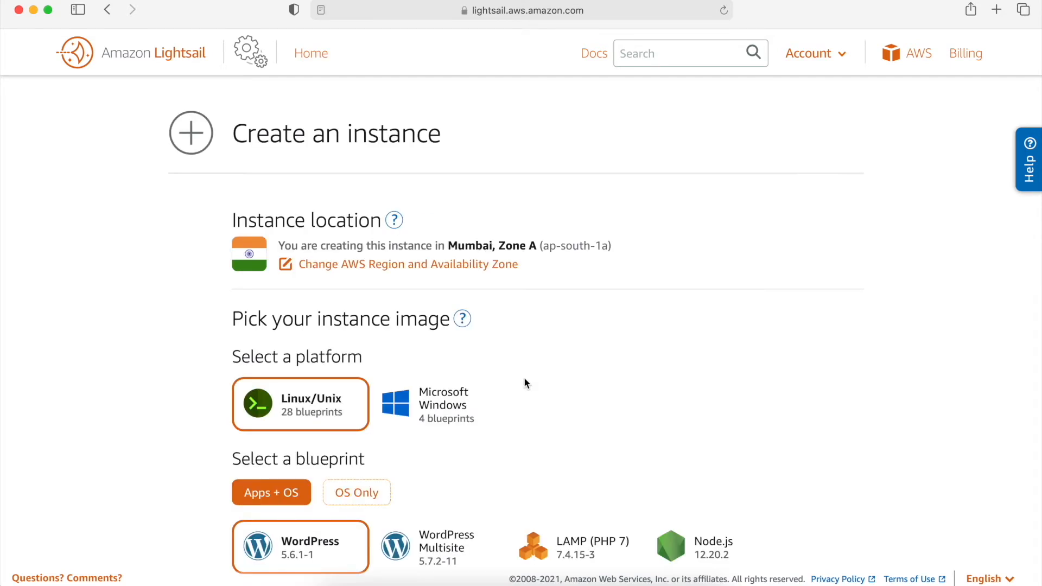
Move the instance location to Virginia (us-east-1) and show its Availability Zones A–F.
{"action": "left_click", "coordinate": [406, 263]}
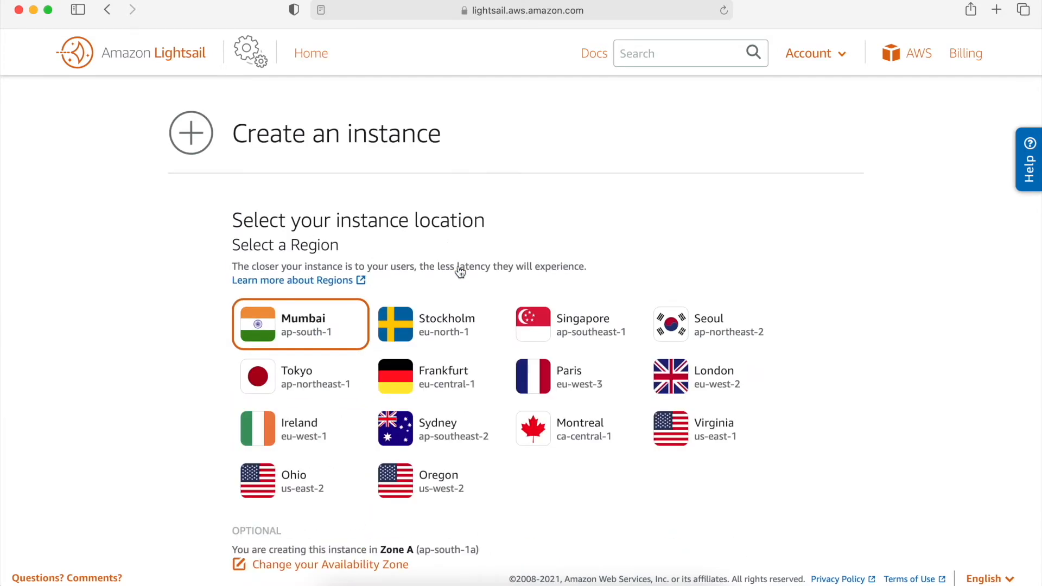
{"action": "scroll", "scroll_direction": "down", "scroll_amount": 3}
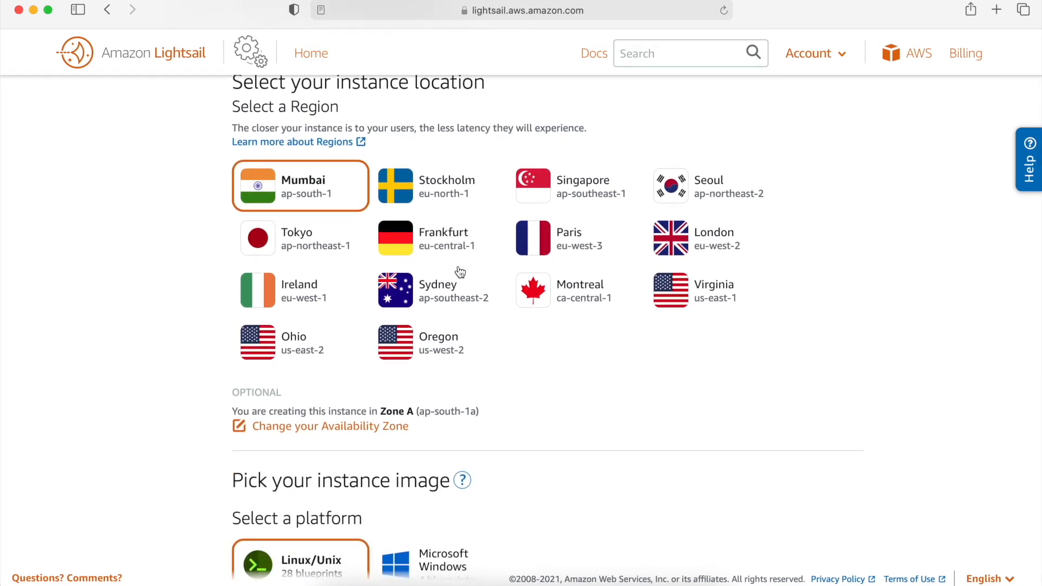
{"action": "mouse_move", "coordinate": [505, 269]}
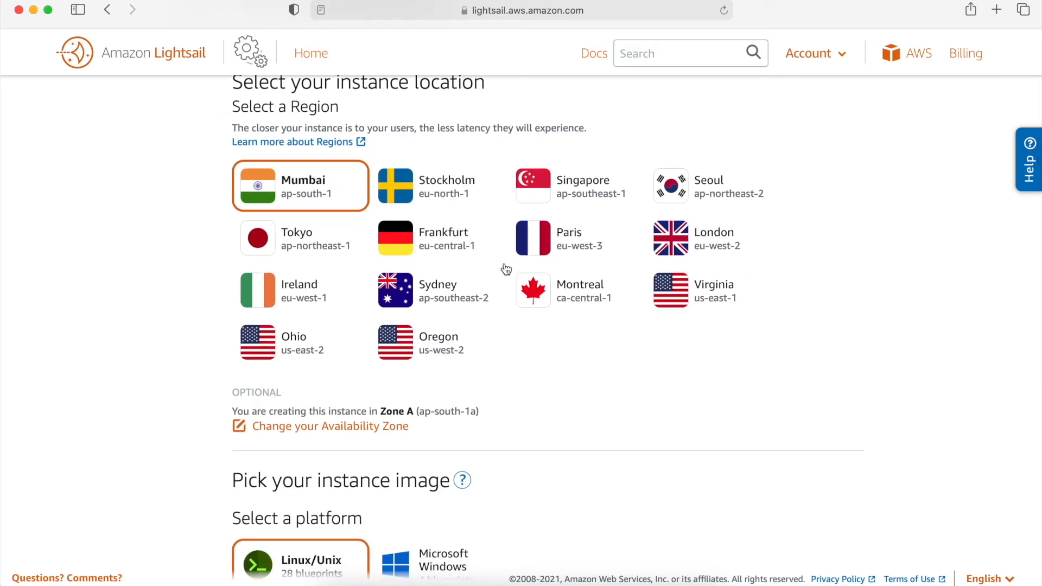
{"action": "mouse_move", "coordinate": [678, 299]}
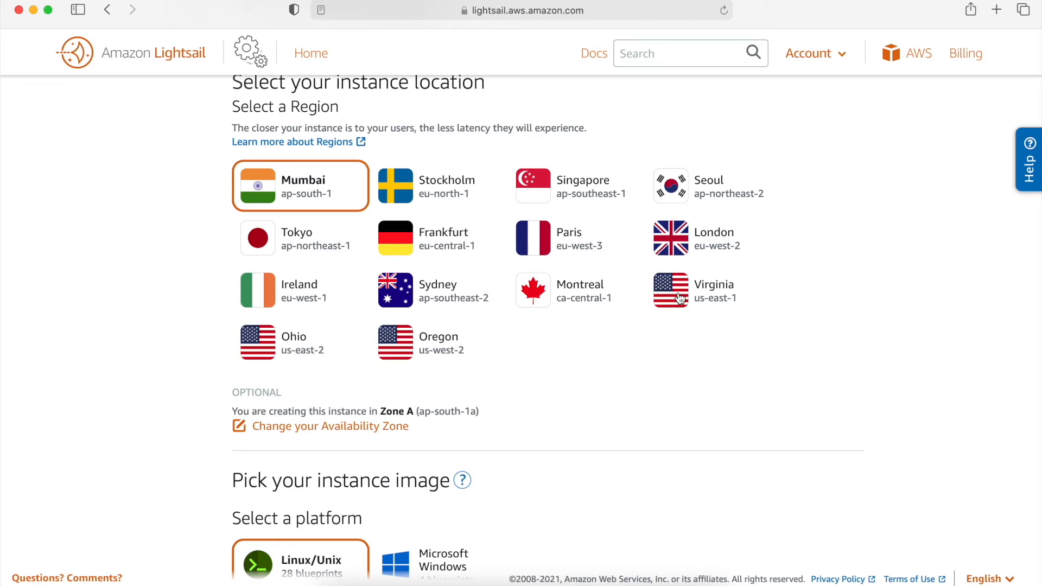
{"action": "left_click", "coordinate": [713, 290]}
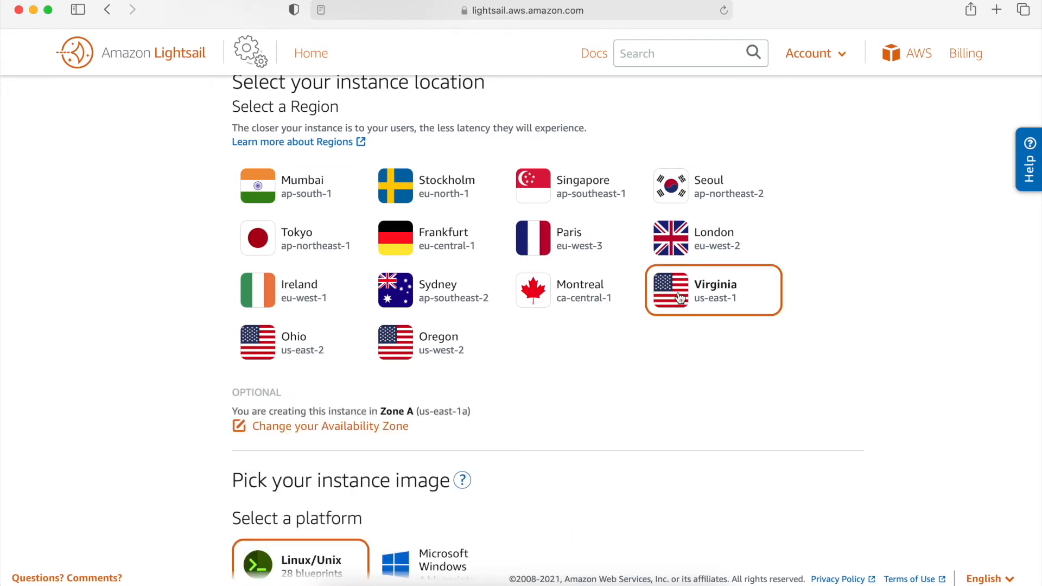
{"action": "mouse_move", "coordinate": [396, 432]}
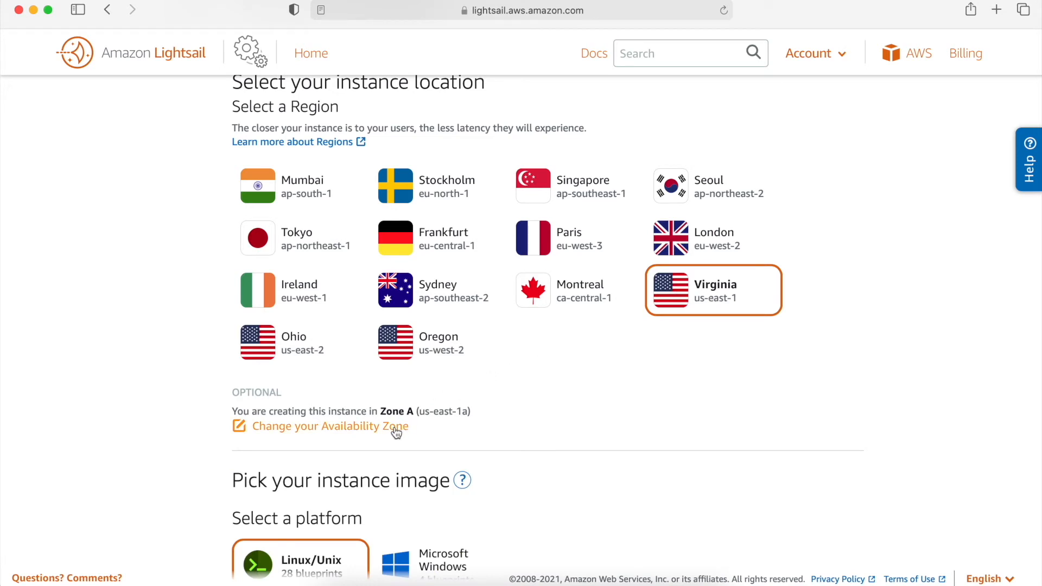
{"action": "left_click", "coordinate": [329, 426]}
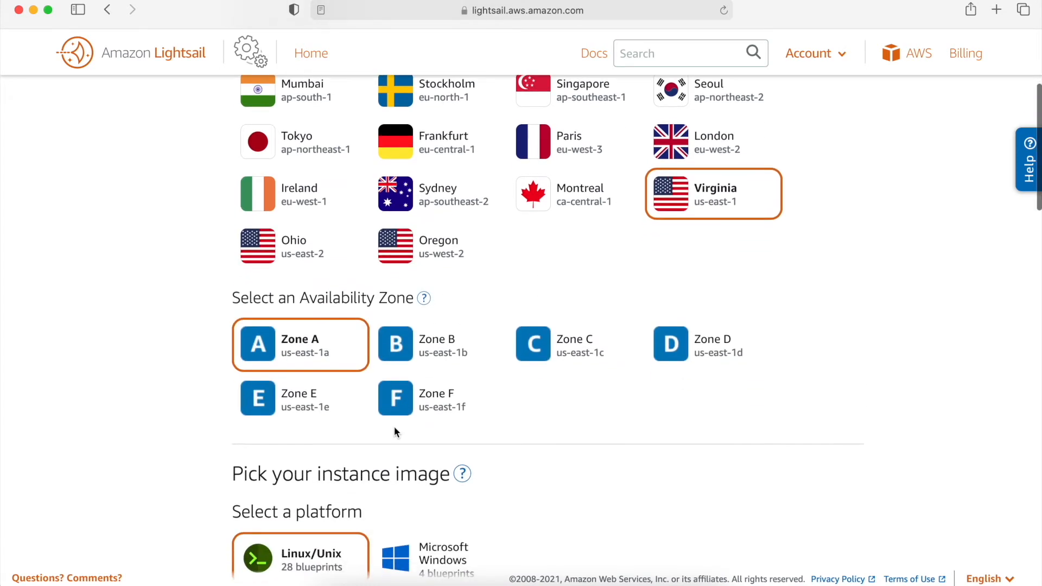
{"action": "mouse_move", "coordinate": [419, 417]}
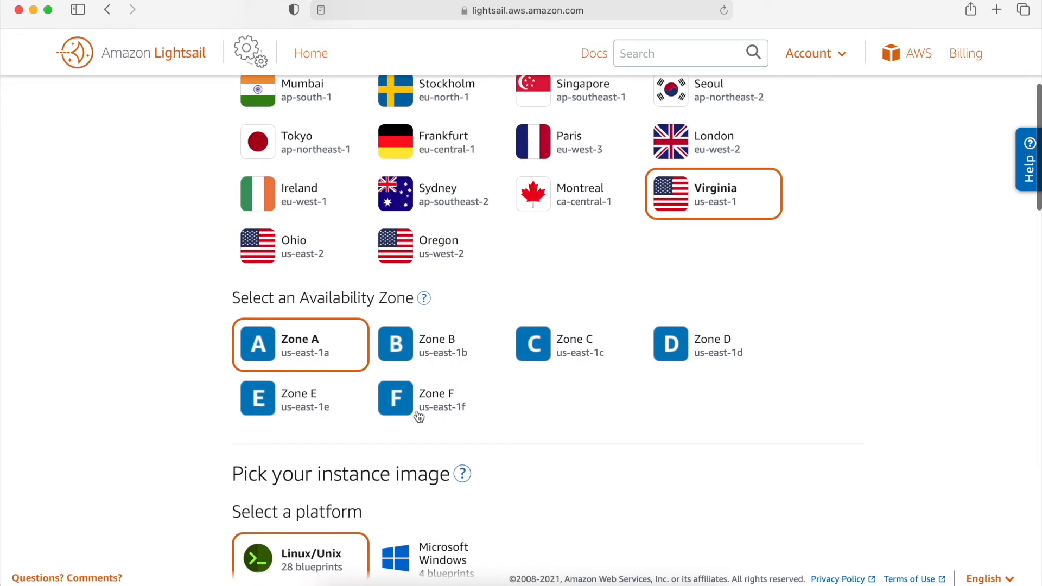
Switch the blueprint to OS Only so Amazon Linux 2 on Linux/Unix is selected.
{"action": "scroll", "scroll_direction": "down", "scroll_amount": 3}
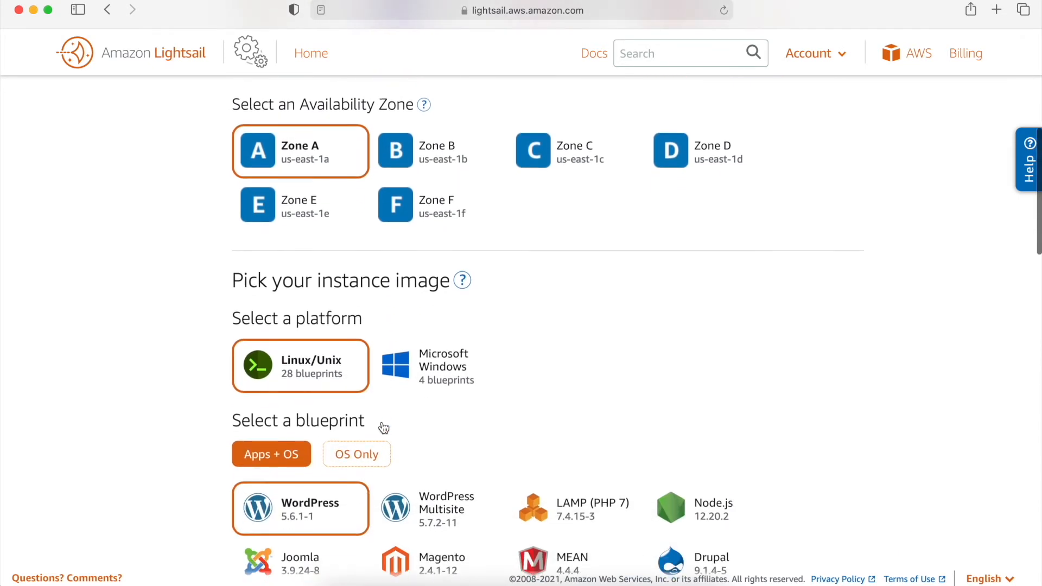
{"action": "scroll", "scroll_direction": "down", "scroll_amount": 3}
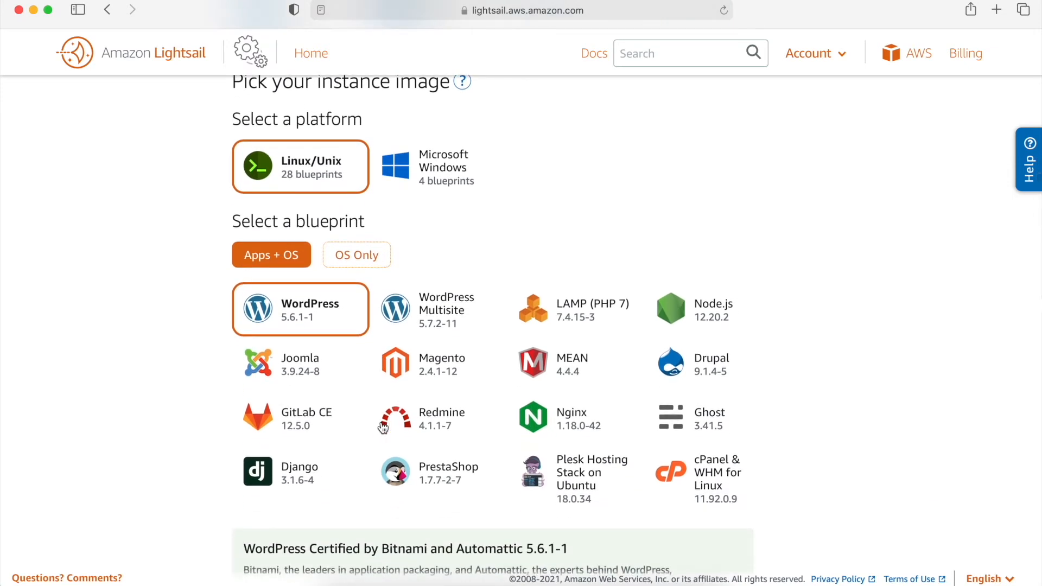
{"action": "mouse_move", "coordinate": [437, 178]}
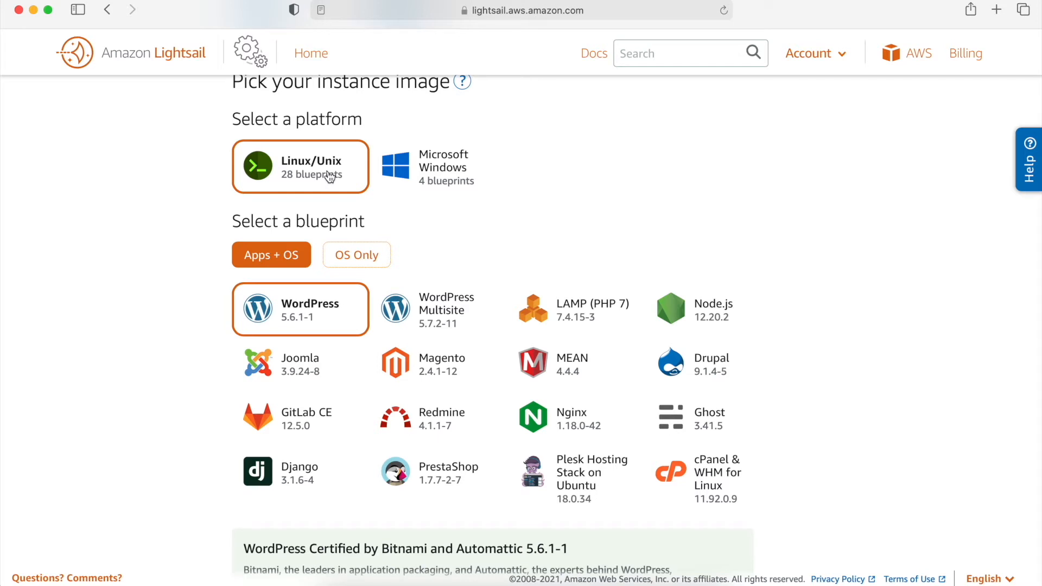
{"action": "mouse_move", "coordinate": [346, 211]}
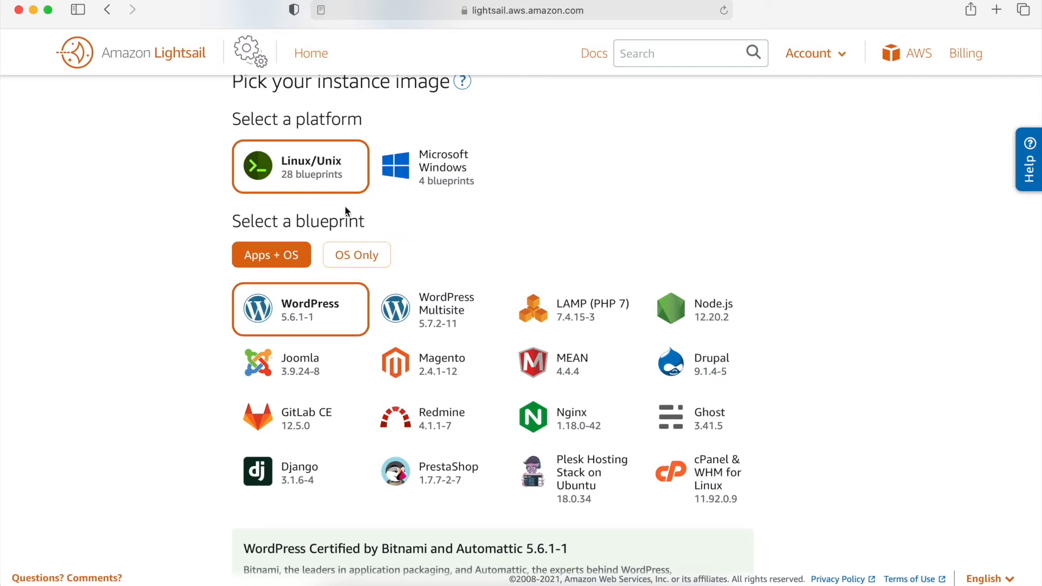
{"action": "mouse_move", "coordinate": [331, 307]}
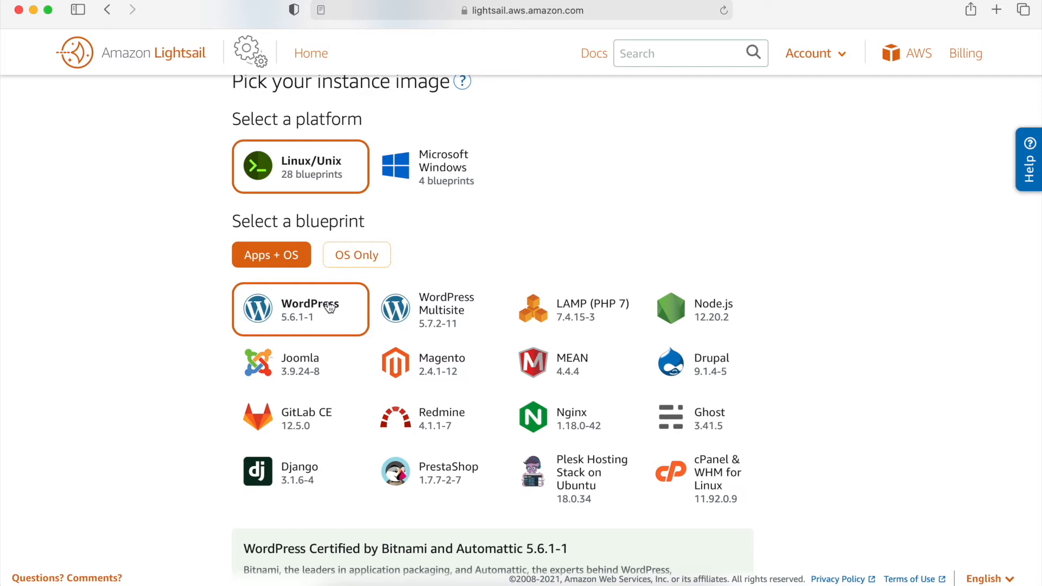
{"action": "mouse_move", "coordinate": [356, 255]}
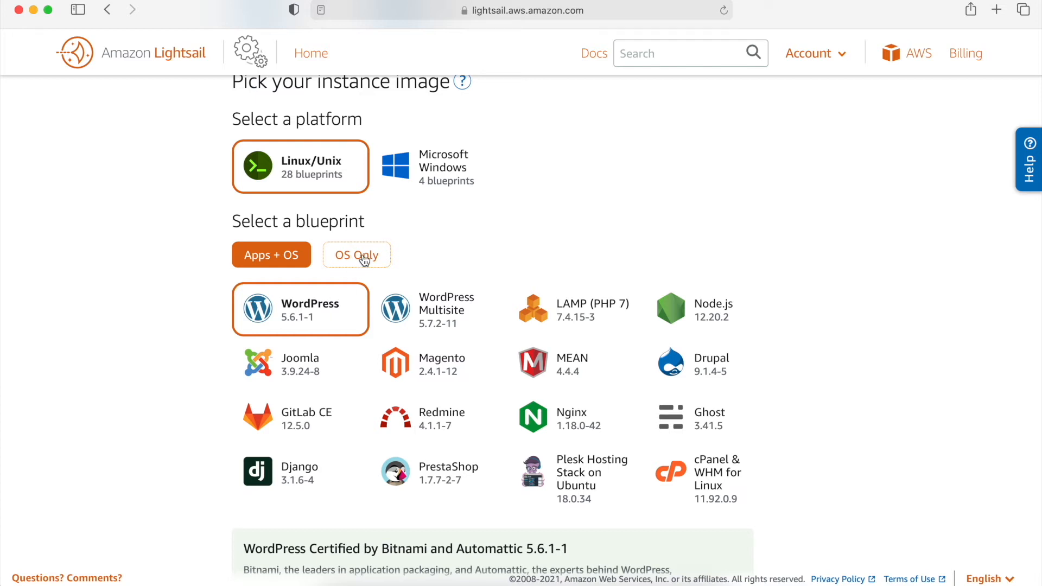
{"action": "left_click", "coordinate": [356, 254]}
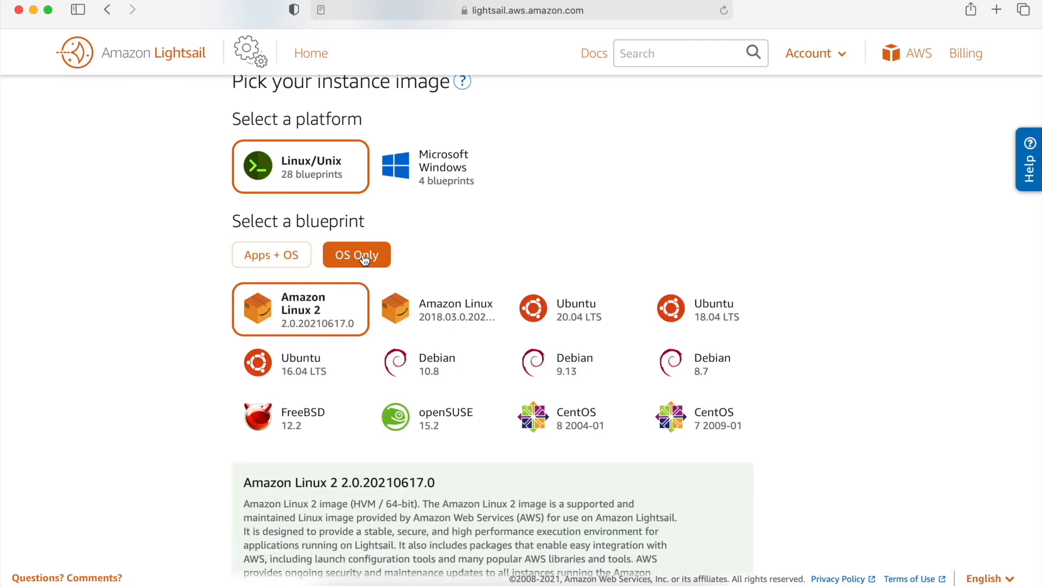
{"action": "mouse_move", "coordinate": [354, 311]}
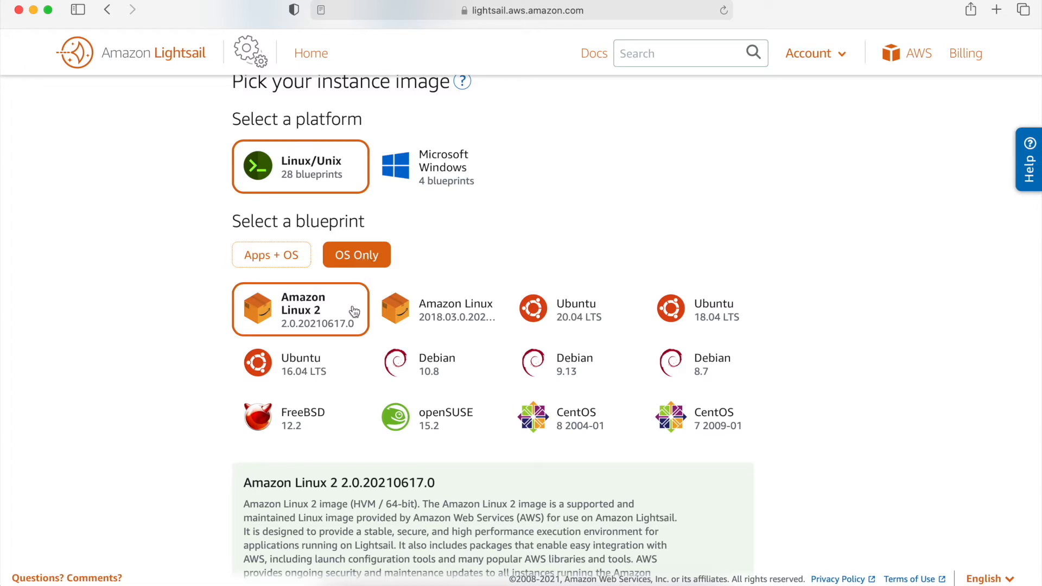
{"action": "scroll", "scroll_direction": "down", "scroll_amount": 3}
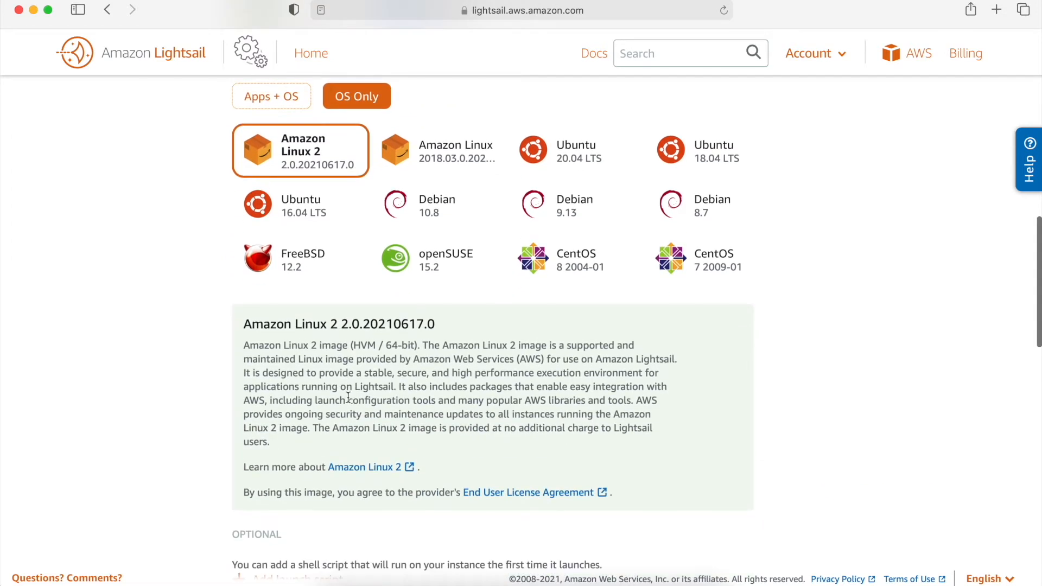
Scroll to the instance plans, showing the $3.5 USD plan (512 MB, 1 vCPU, 20 GB SSD).
{"action": "scroll", "scroll_direction": "down", "scroll_amount": 3}
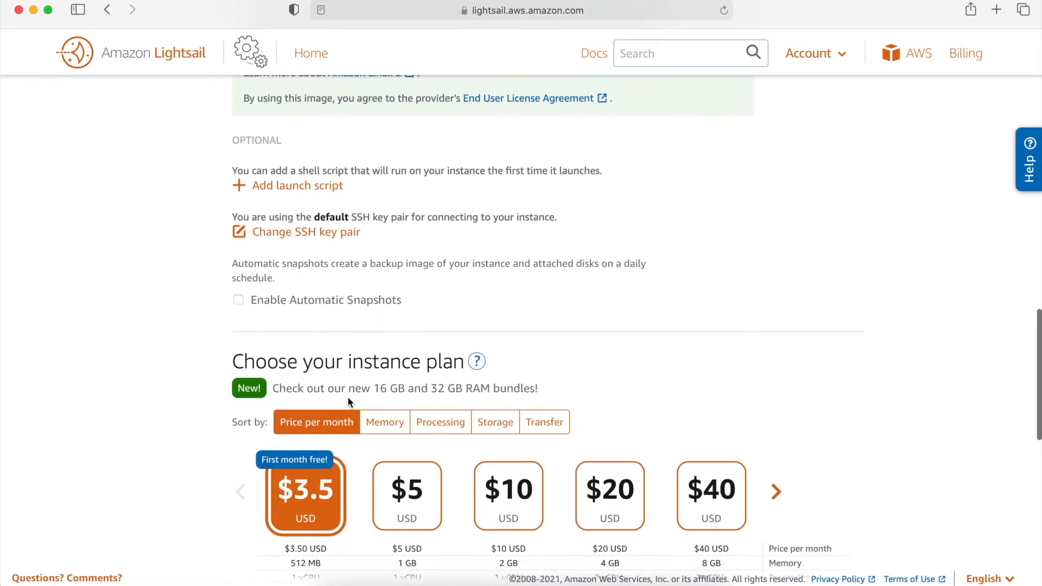
{"action": "scroll", "scroll_direction": "up", "scroll_amount": 3}
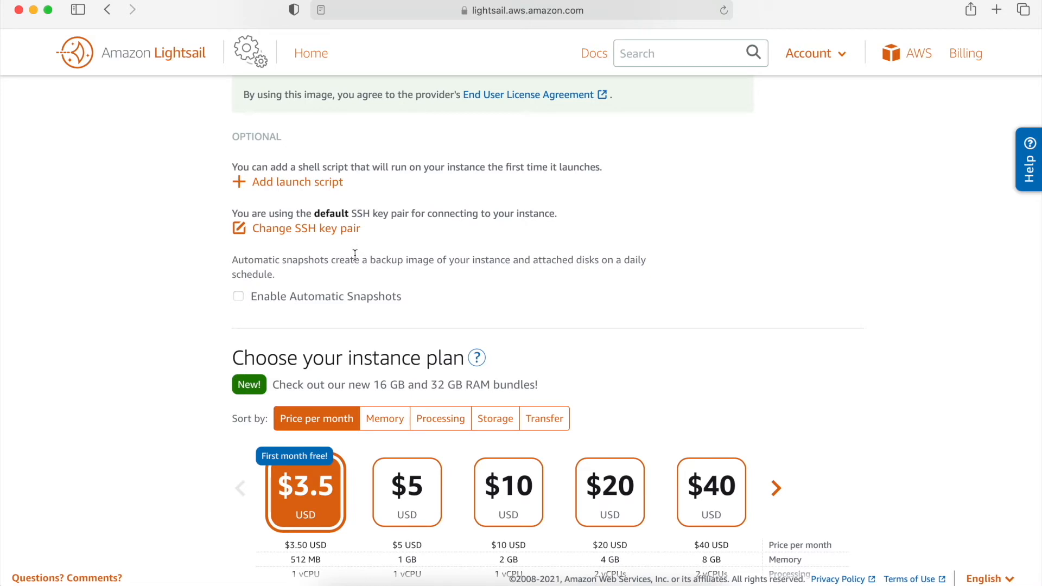
{"action": "mouse_move", "coordinate": [362, 247]}
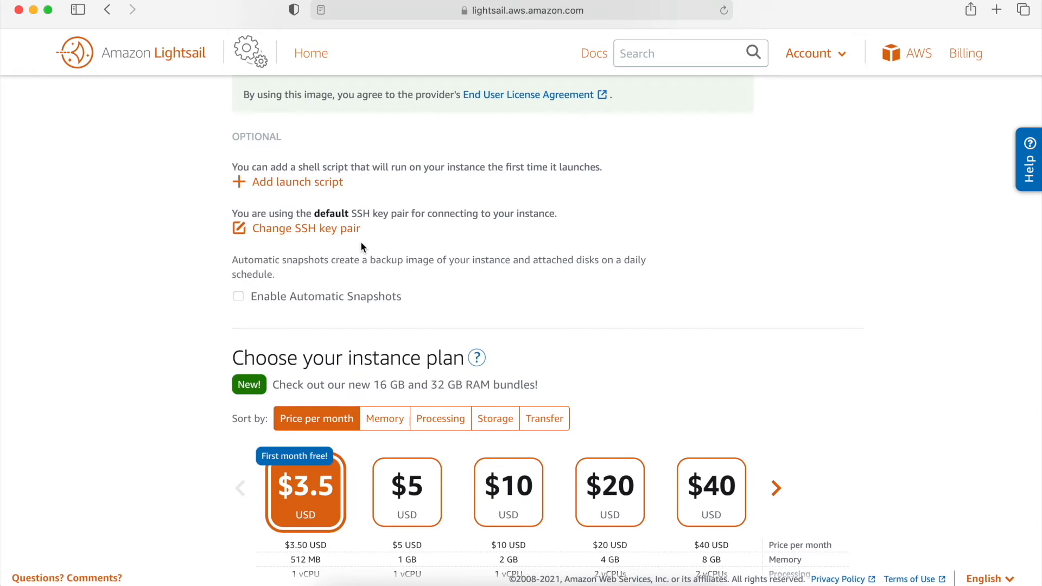
{"action": "scroll", "scroll_direction": "down", "scroll_amount": 3}
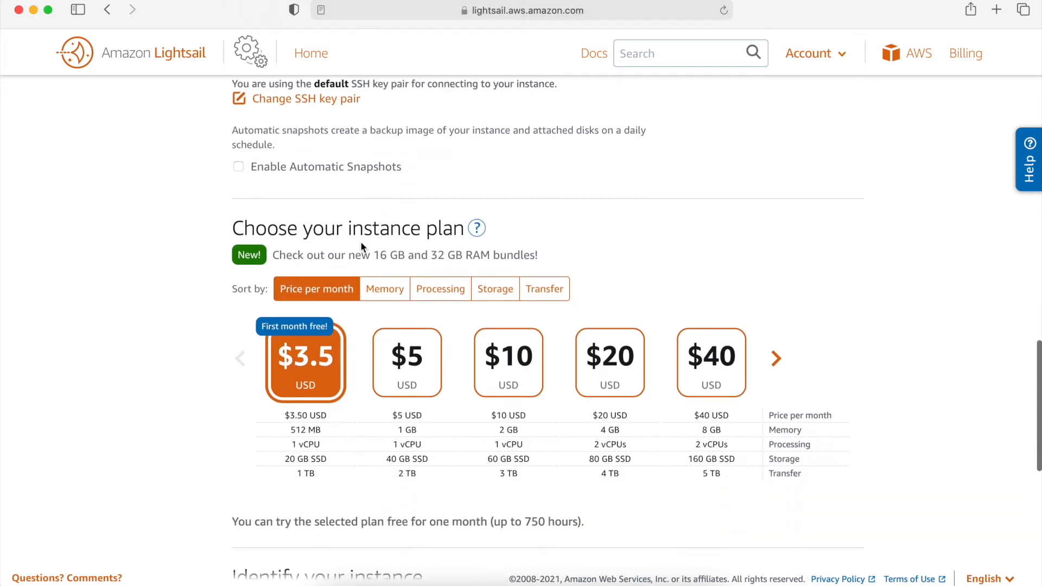
Reveal the larger 16 GB $80 and 32 GB $160 plans, then reach the instance name section.
{"action": "scroll", "scroll_direction": "down", "scroll_amount": 3}
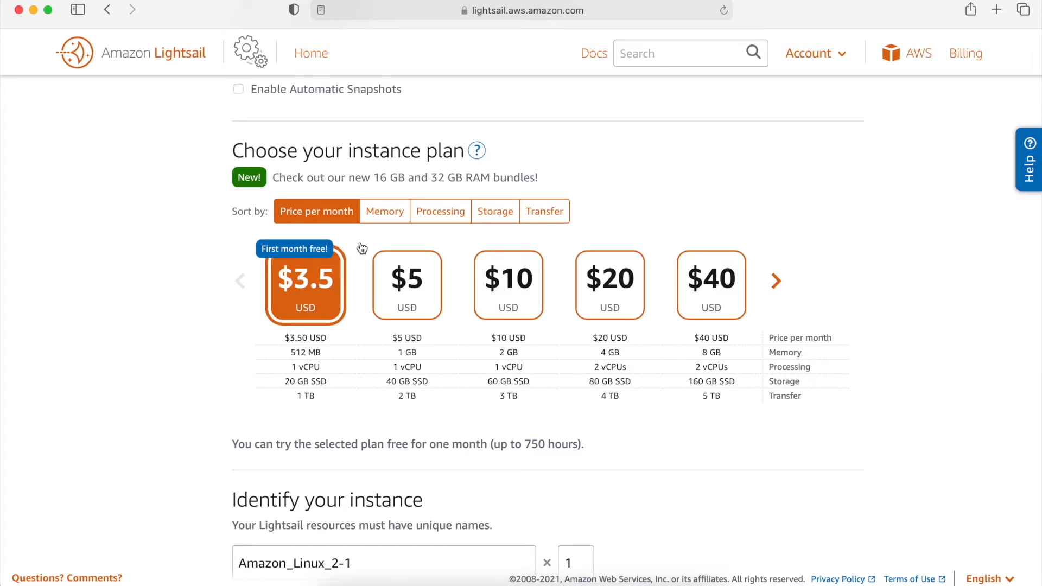
{"action": "mouse_move", "coordinate": [538, 300]}
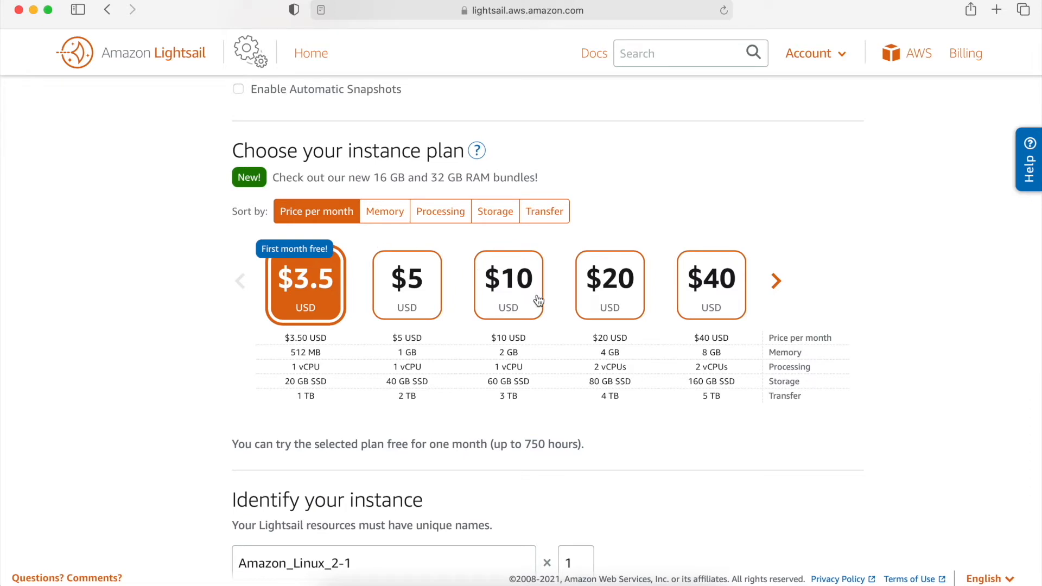
{"action": "mouse_move", "coordinate": [800, 335]}
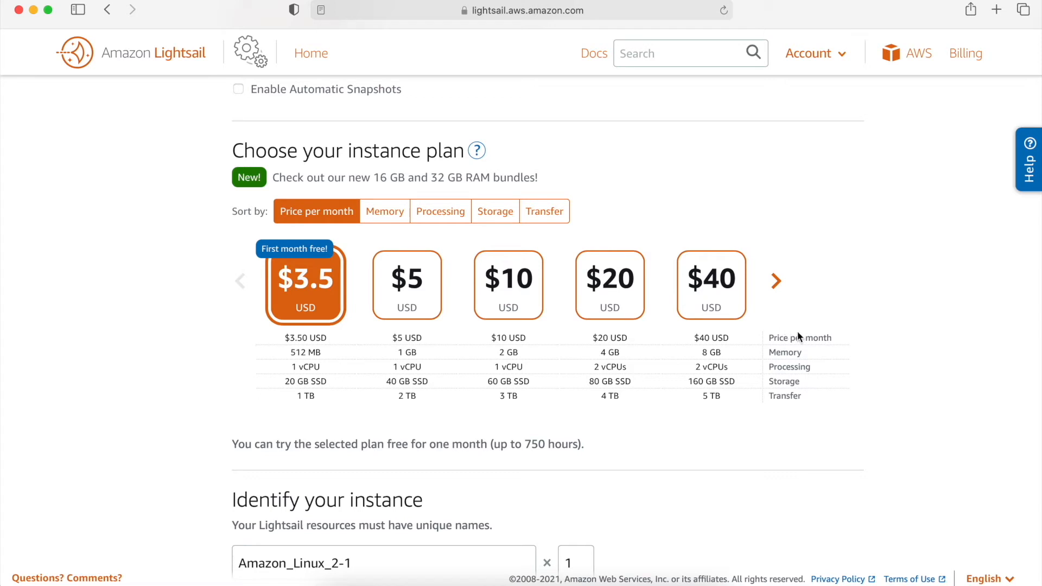
{"action": "mouse_move", "coordinate": [820, 355]}
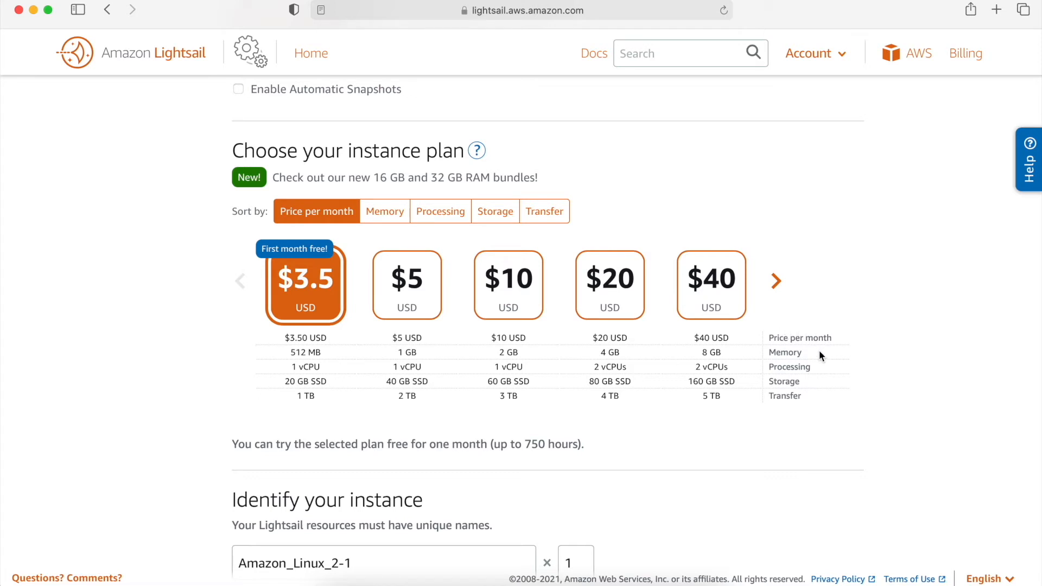
{"action": "mouse_move", "coordinate": [818, 389]}
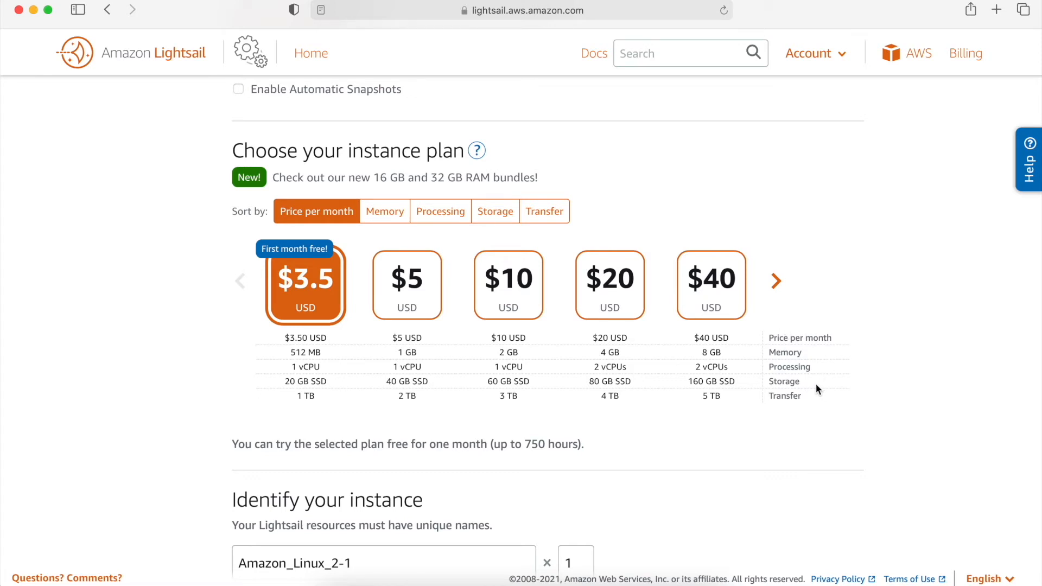
{"action": "mouse_move", "coordinate": [809, 403]}
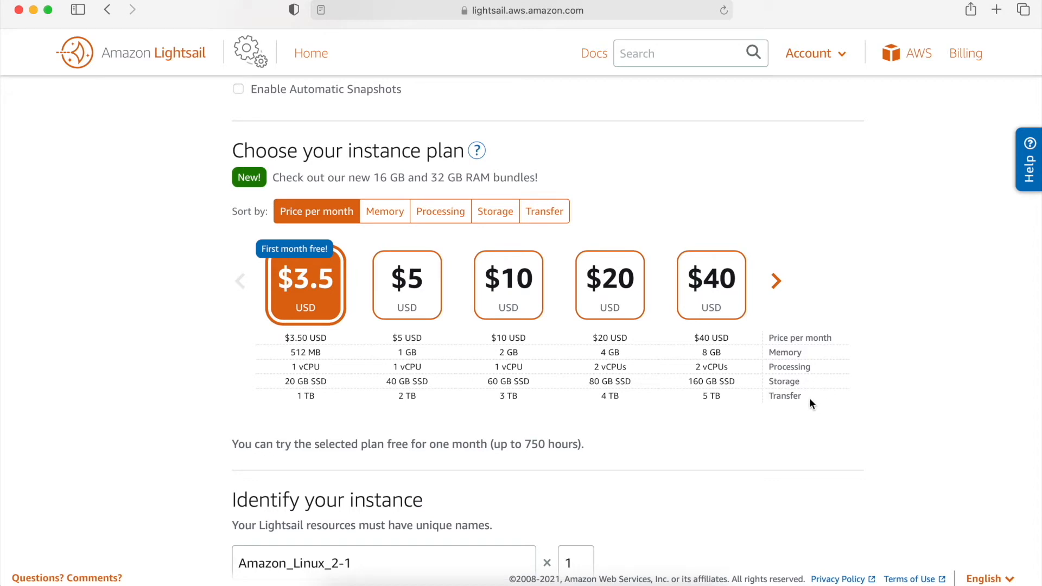
{"action": "mouse_move", "coordinate": [424, 399]}
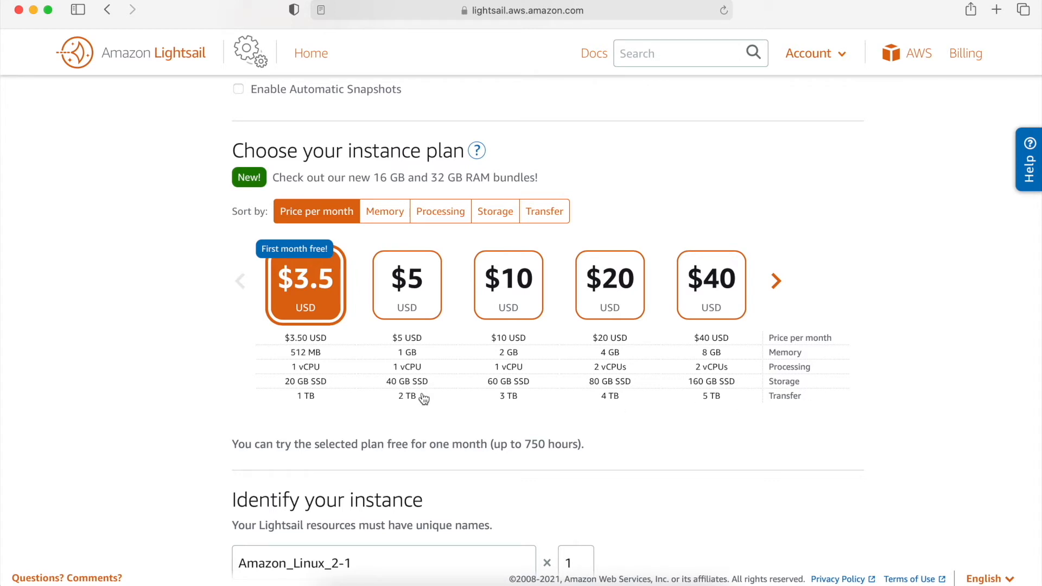
{"action": "mouse_move", "coordinate": [380, 299]}
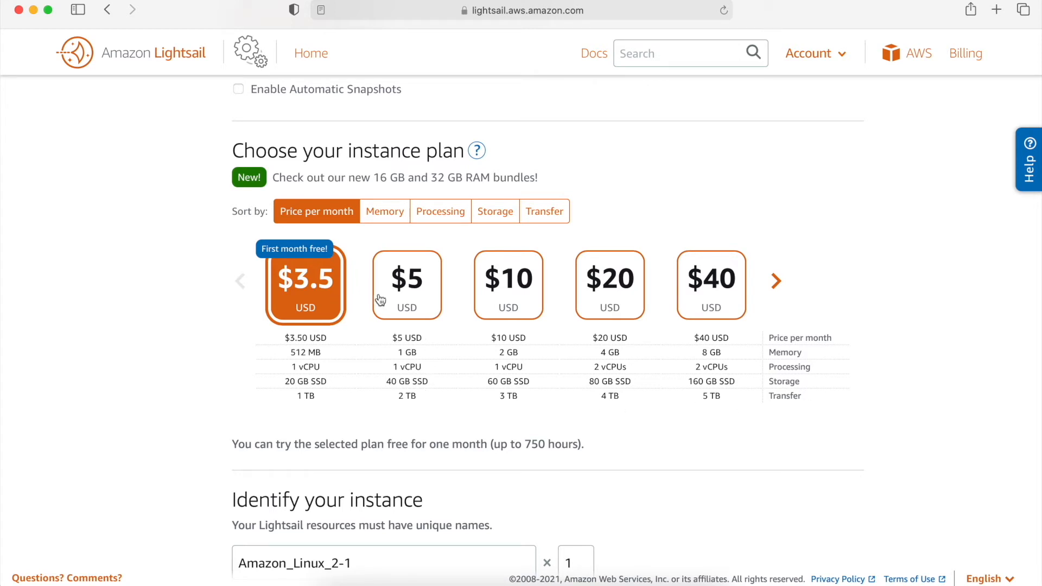
{"action": "left_click", "coordinate": [776, 281]}
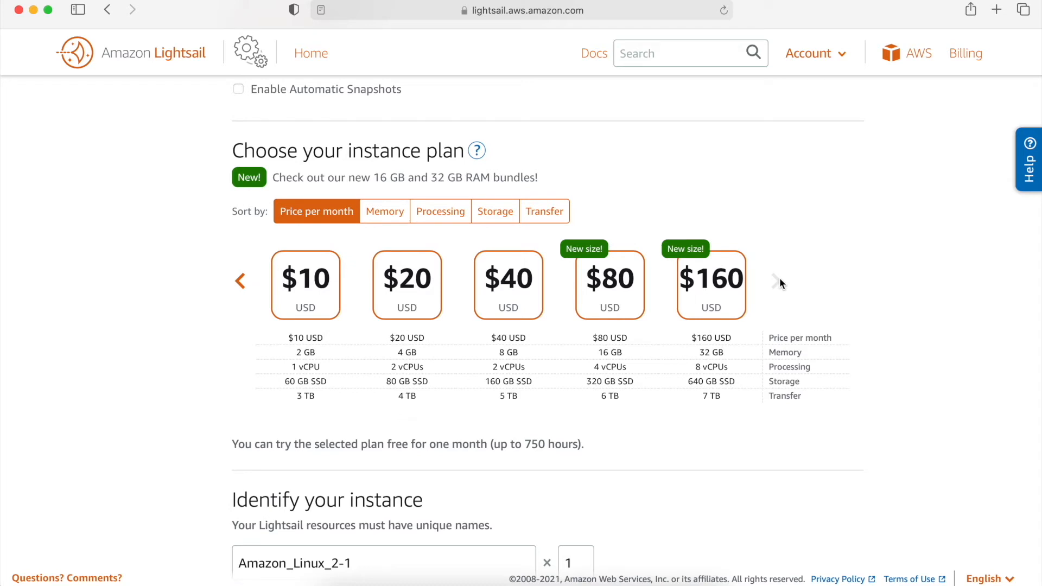
{"action": "mouse_move", "coordinate": [725, 357]}
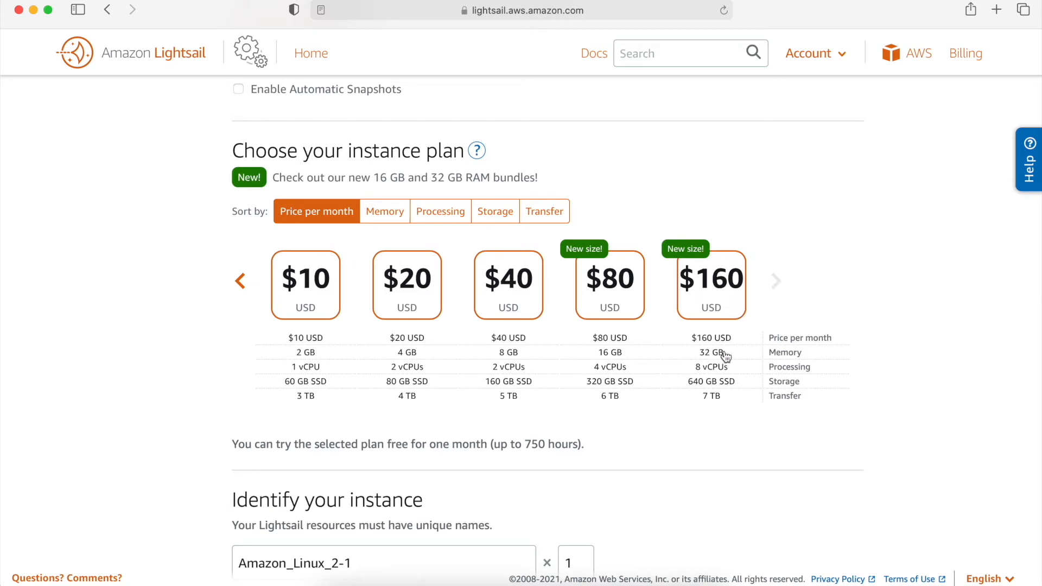
{"action": "scroll", "scroll_direction": "down", "scroll_amount": 3}
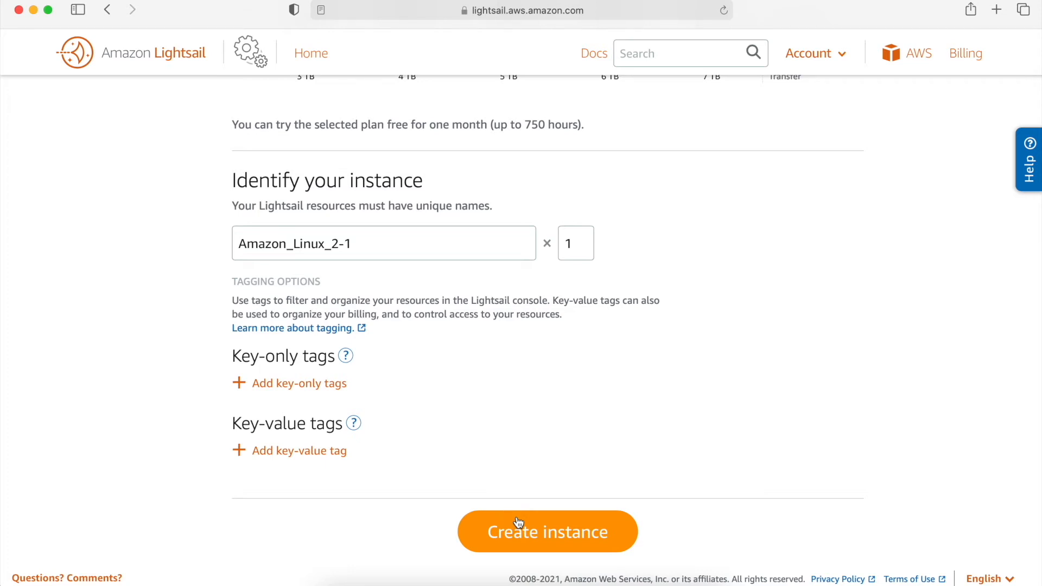
Search the console for 'amplify' and open the AWS Amplify service page.
{"action": "left_click", "coordinate": [547, 530]}
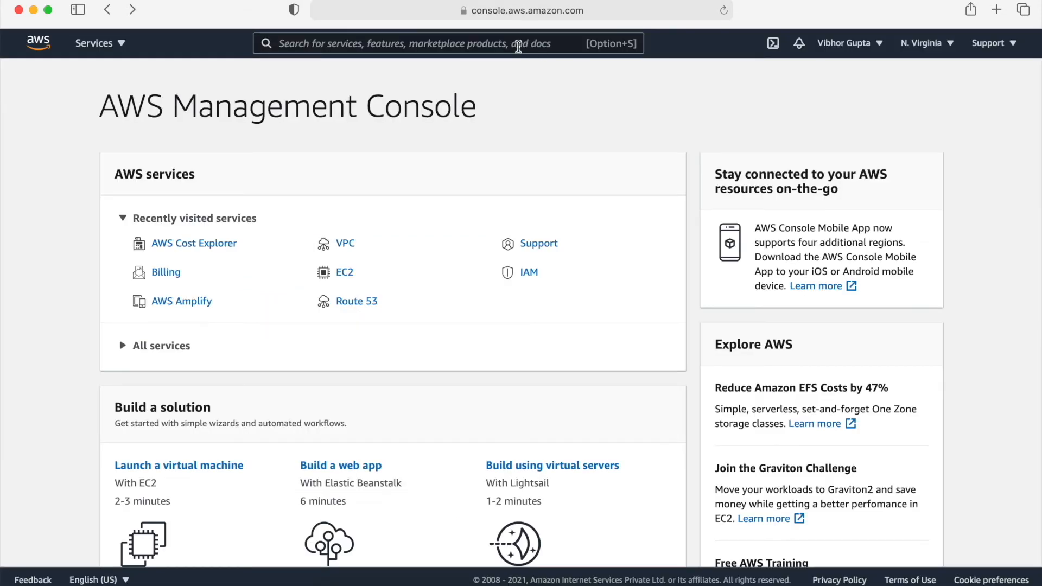
{"action": "type", "text": "am"}
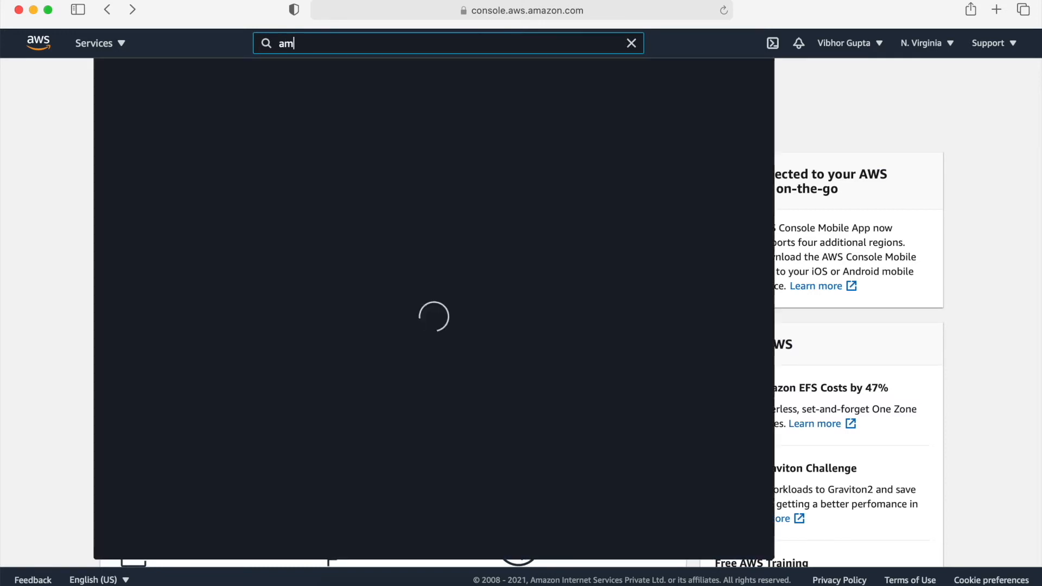
{"action": "type", "text": "plify"}
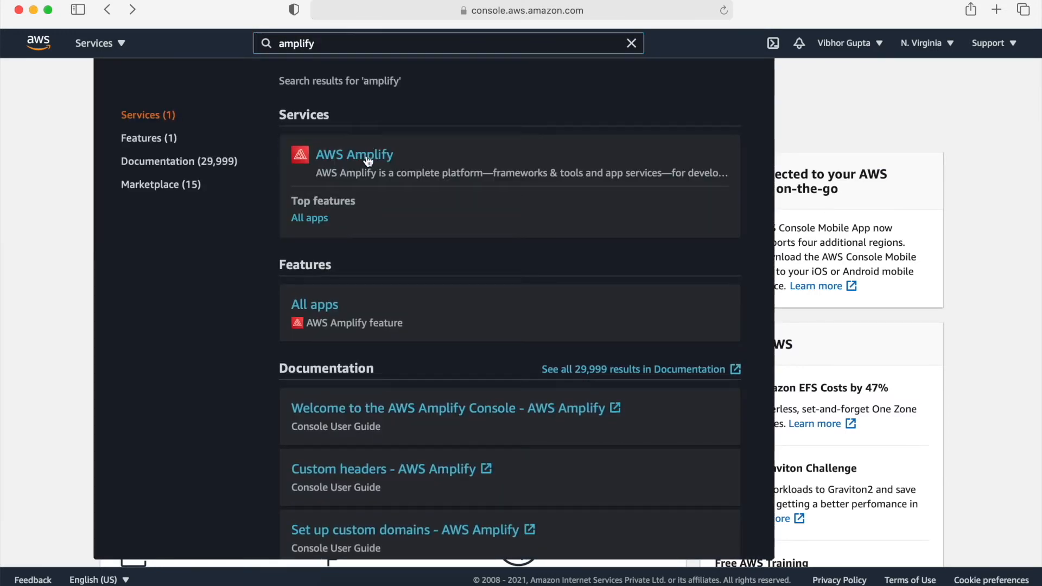
{"action": "left_click", "coordinate": [355, 154]}
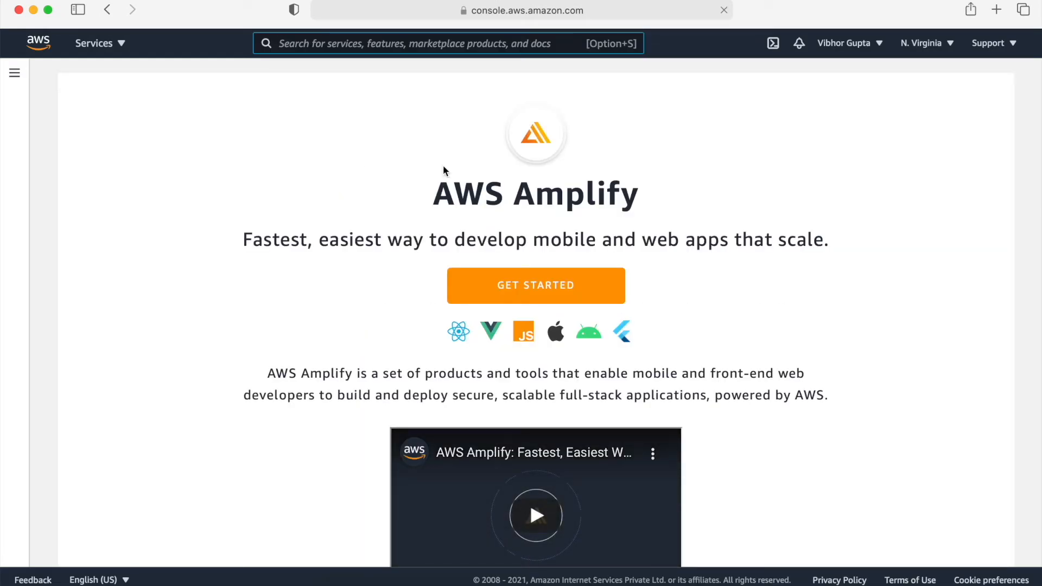
Jump to Amplify's Get started section with the Develop and Deliver options.
{"action": "left_click", "coordinate": [723, 10]}
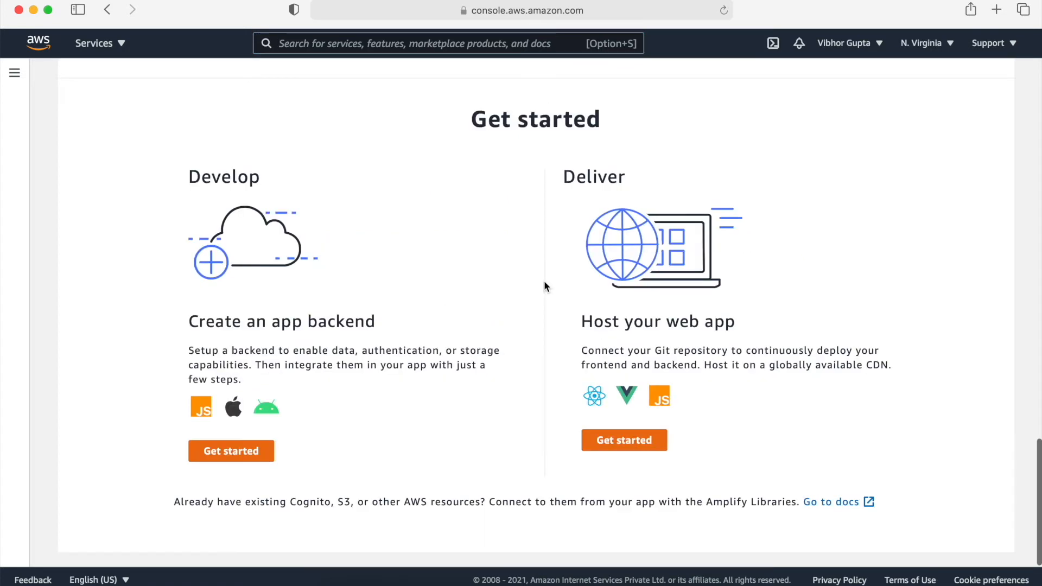
{"action": "mouse_move", "coordinate": [617, 414]}
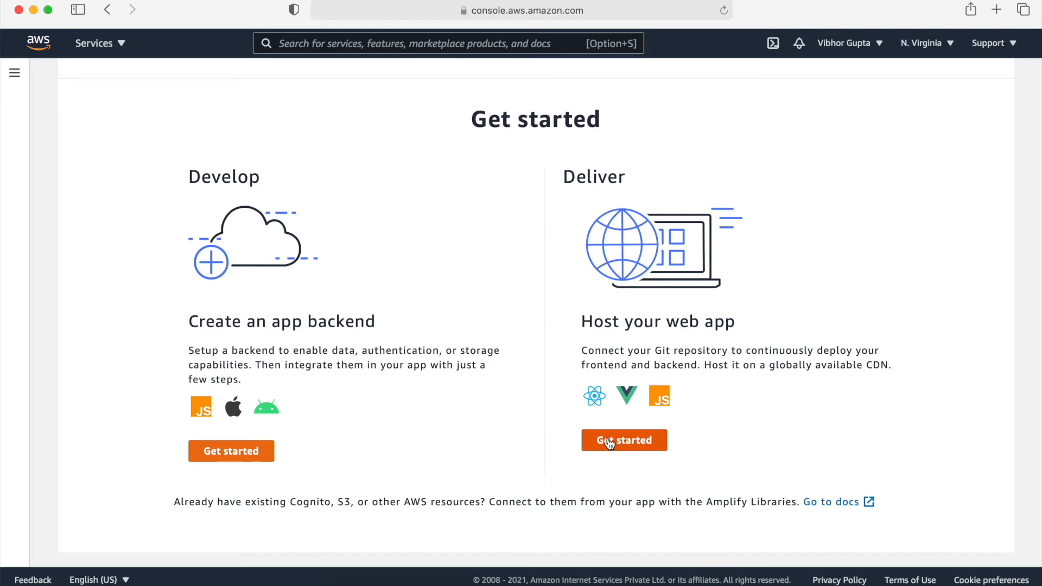
Open Host your web app and view the Git provider and fullstack sample options.
{"action": "left_click", "coordinate": [624, 440]}
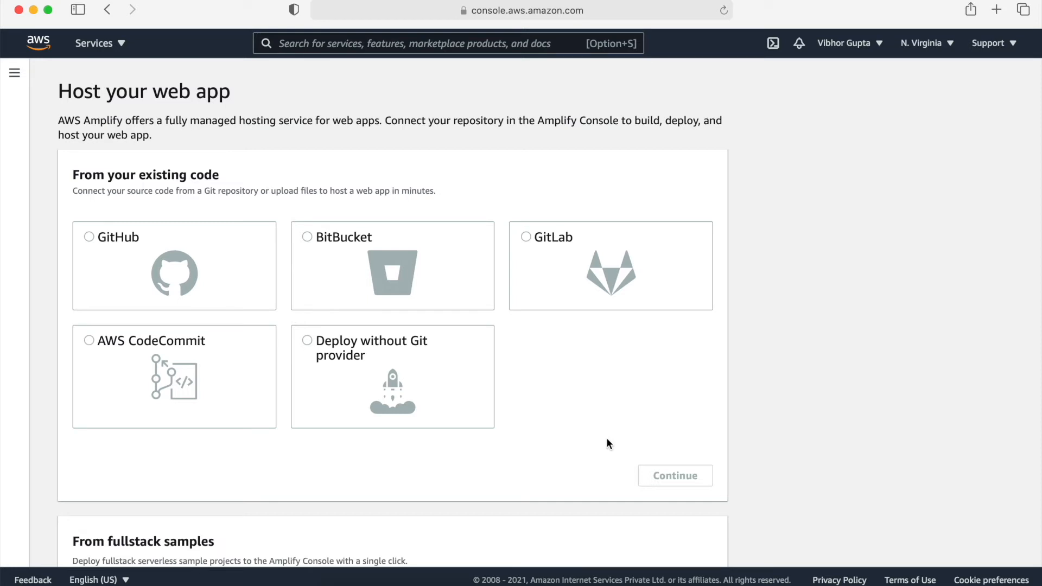
{"action": "mouse_move", "coordinate": [675, 475]}
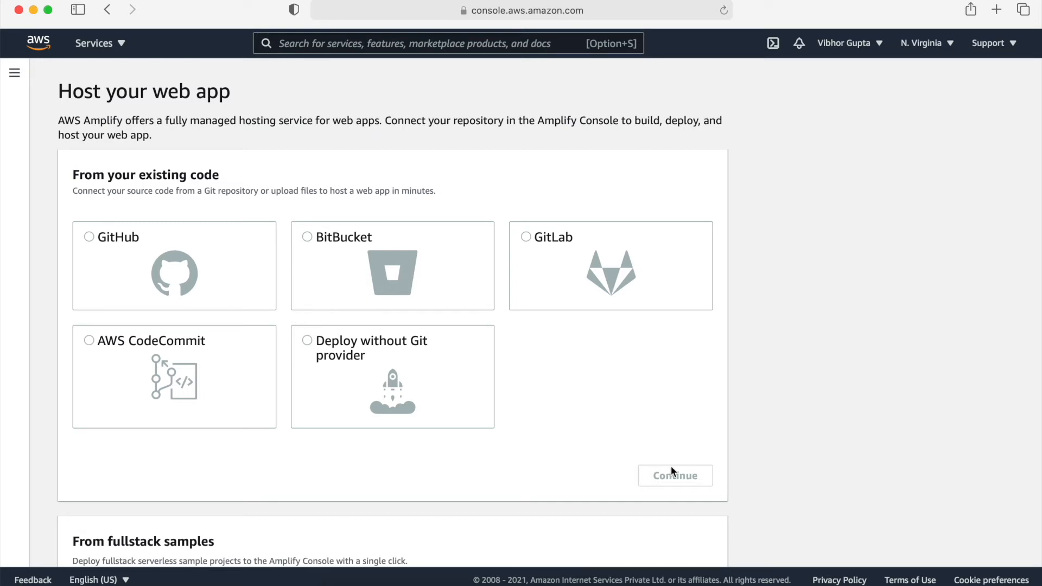
{"action": "scroll", "scroll_direction": "down", "scroll_amount": 3}
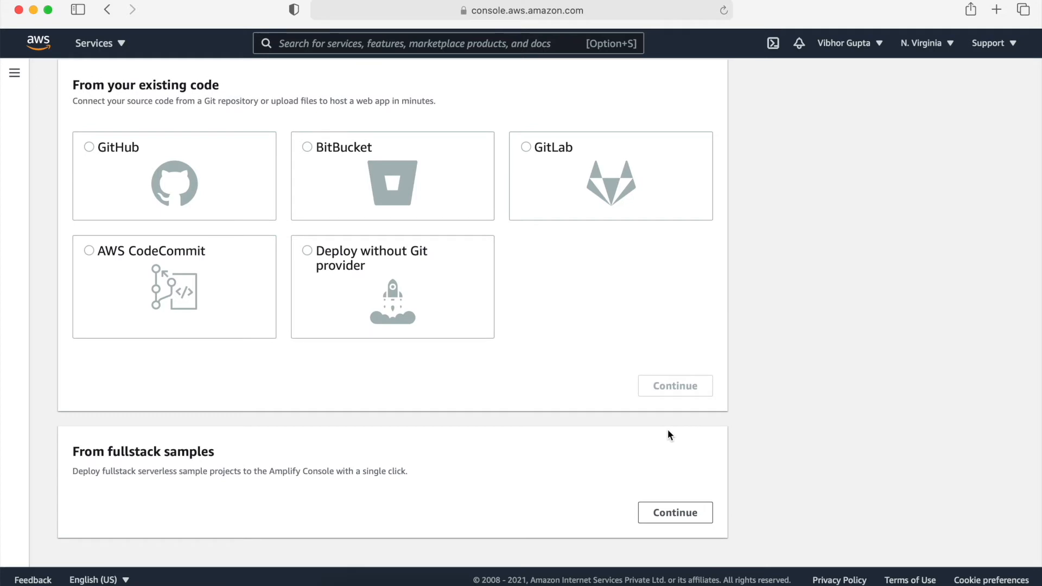